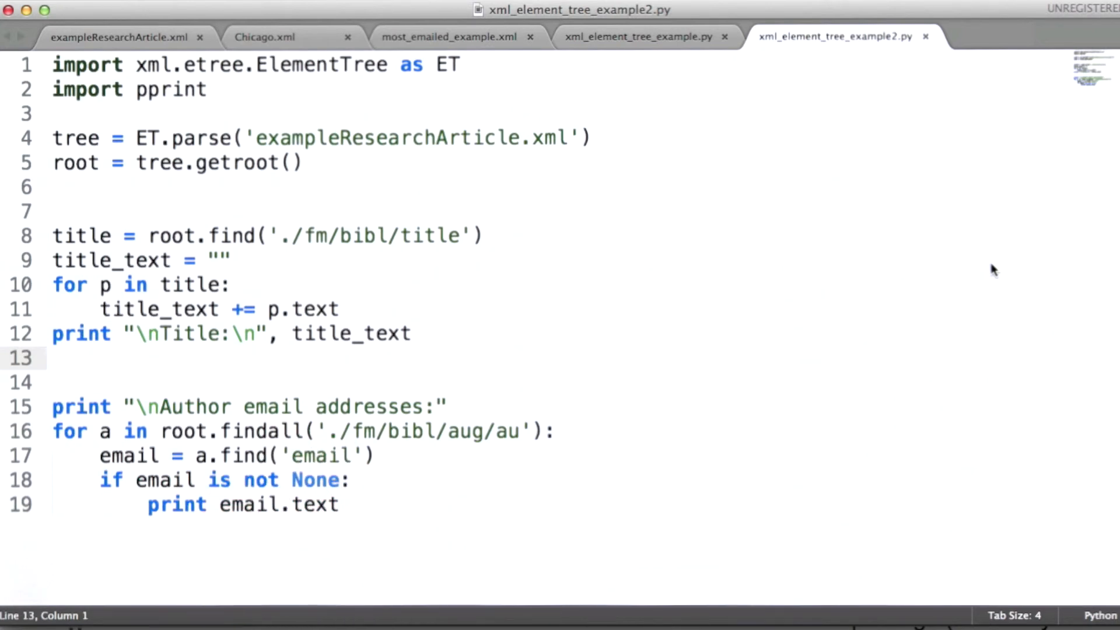
{"action": "left_click", "coordinate": [117, 37]}
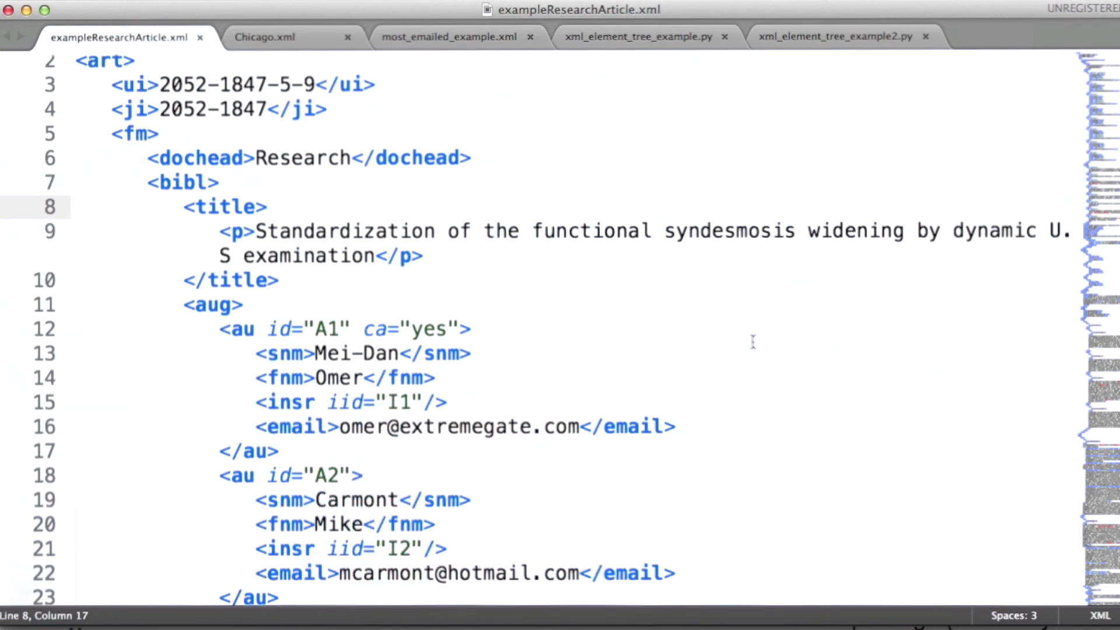
{"action": "left_click", "coordinate": [840, 36]}
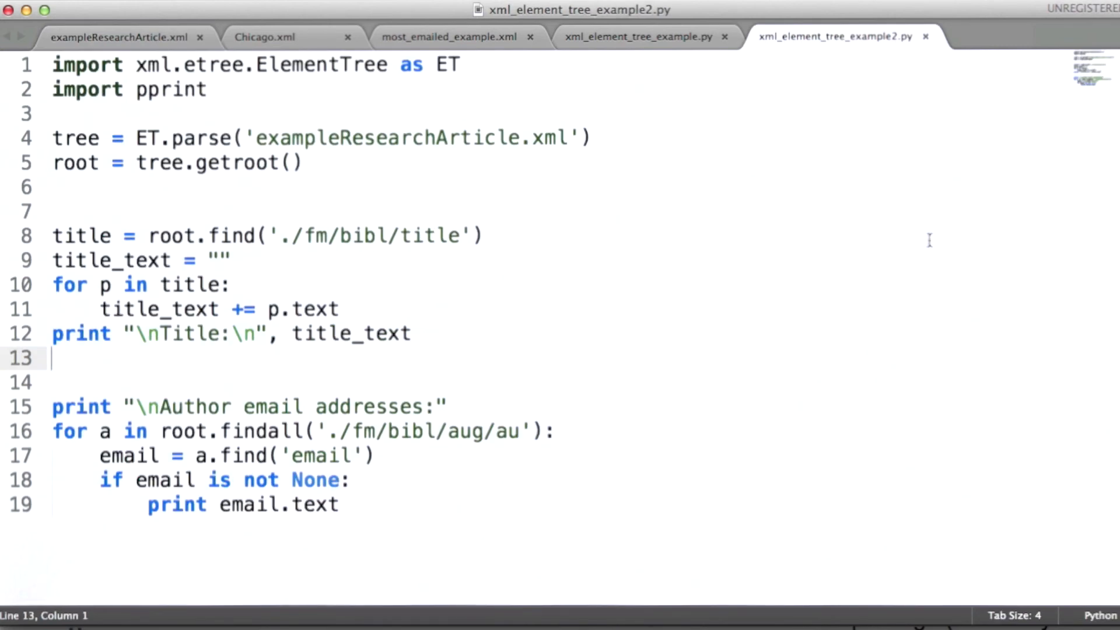